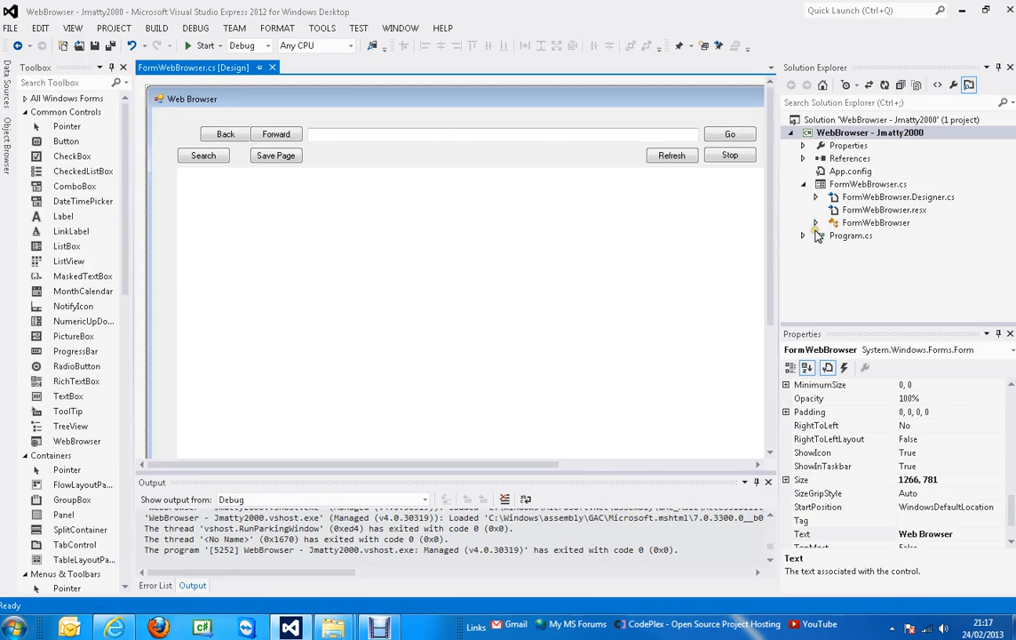
mouse_move(834, 193)
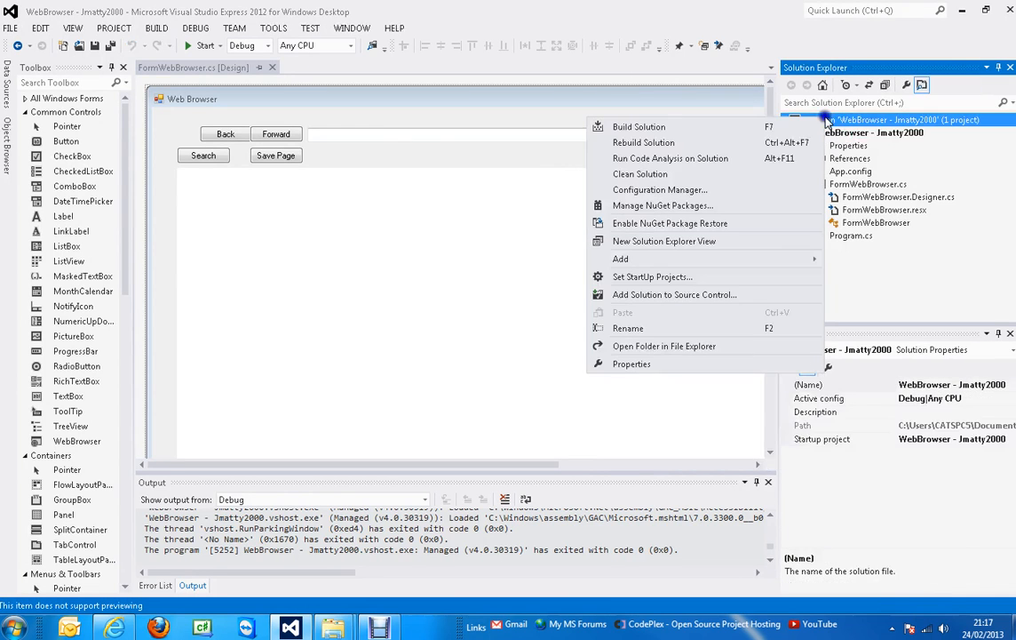
mouse_move(672, 302)
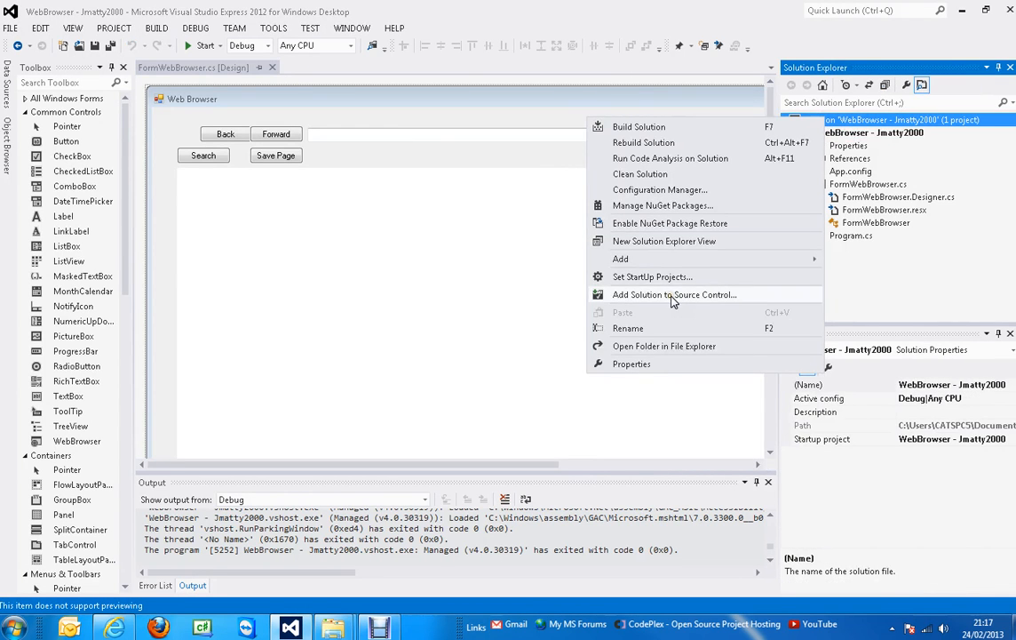
Add the WebBrowser solution to source control from Solution Explorer
click(673, 294)
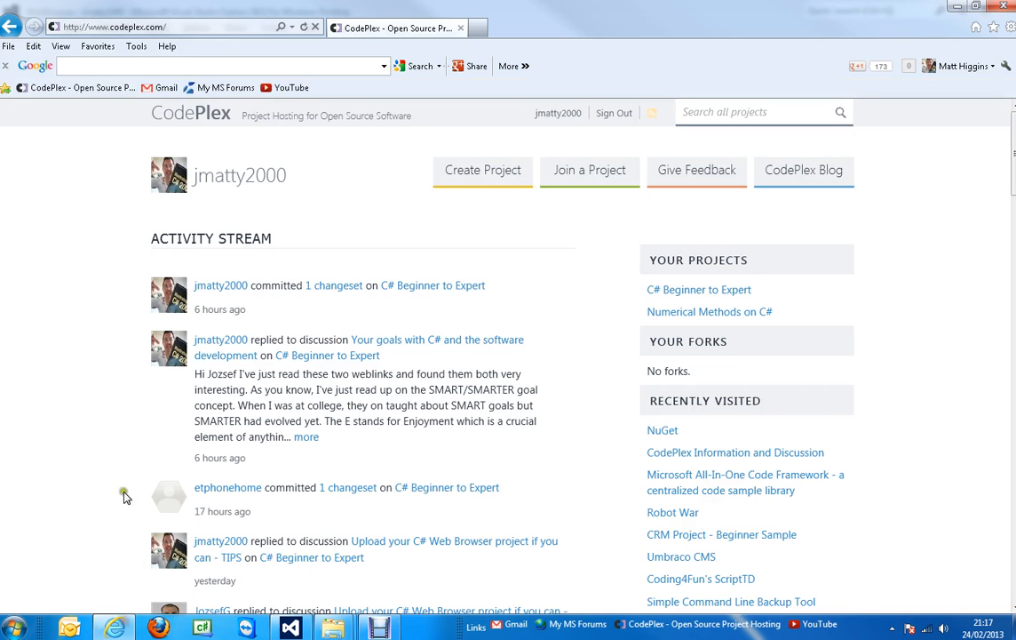
mouse_move(476, 212)
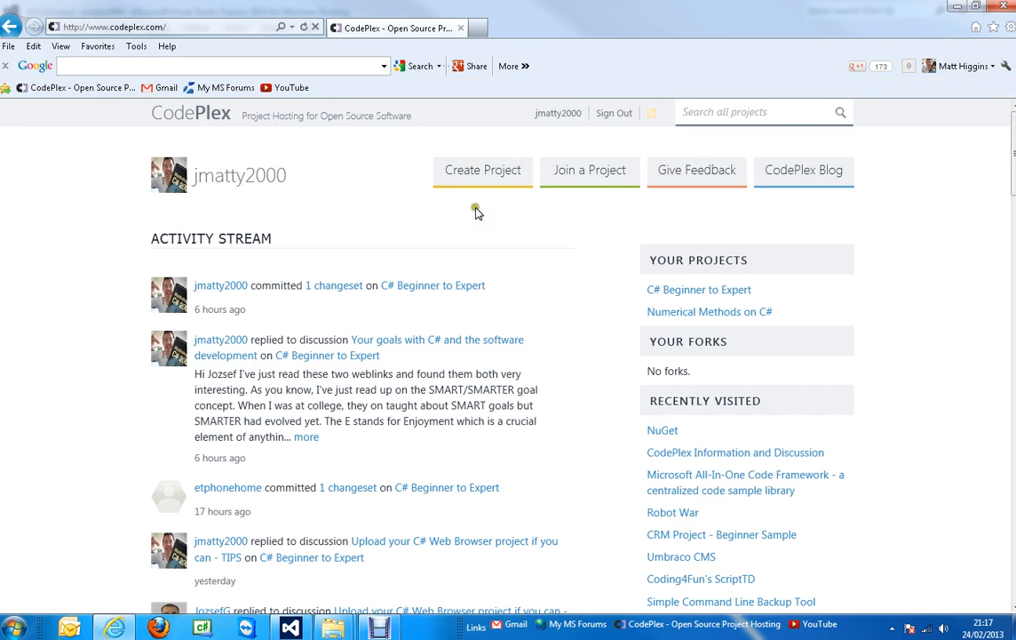
mouse_move(681, 292)
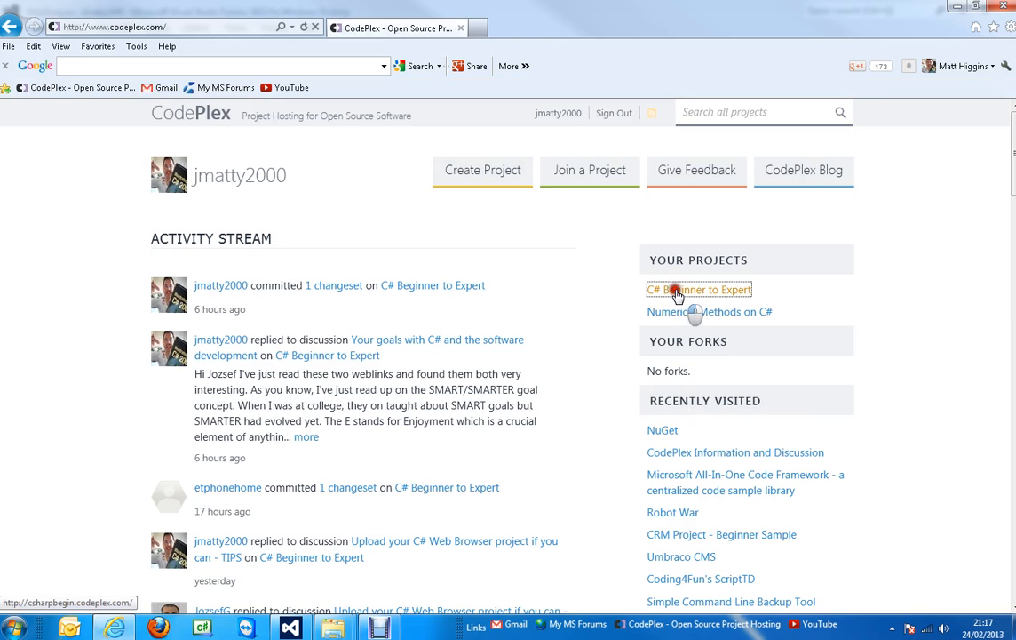
Open the C# Beginner to Expert project from the CodePlex dashboard
click(699, 289)
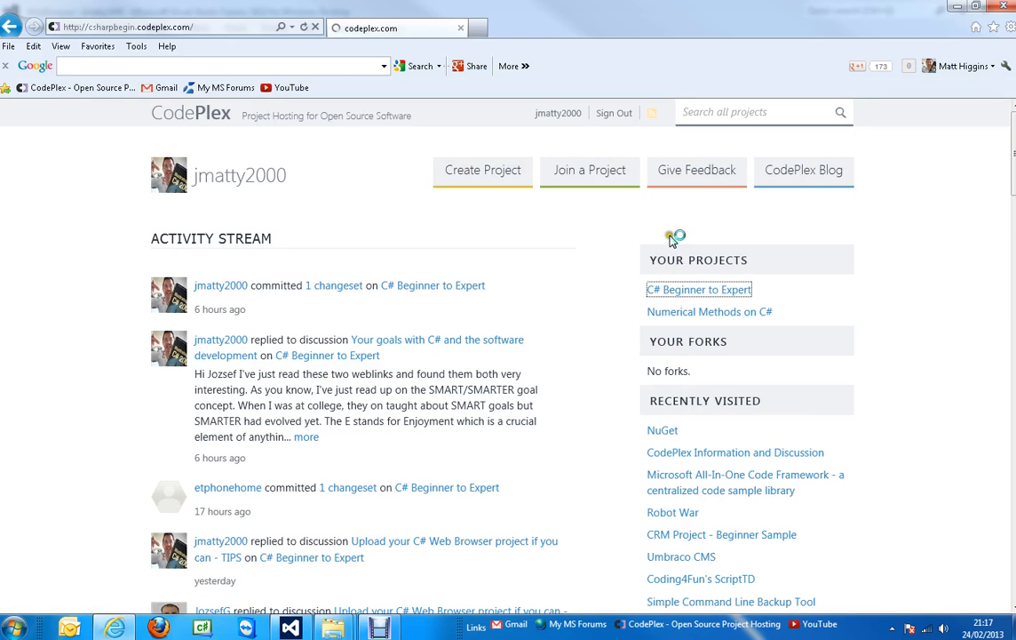
click(700, 290)
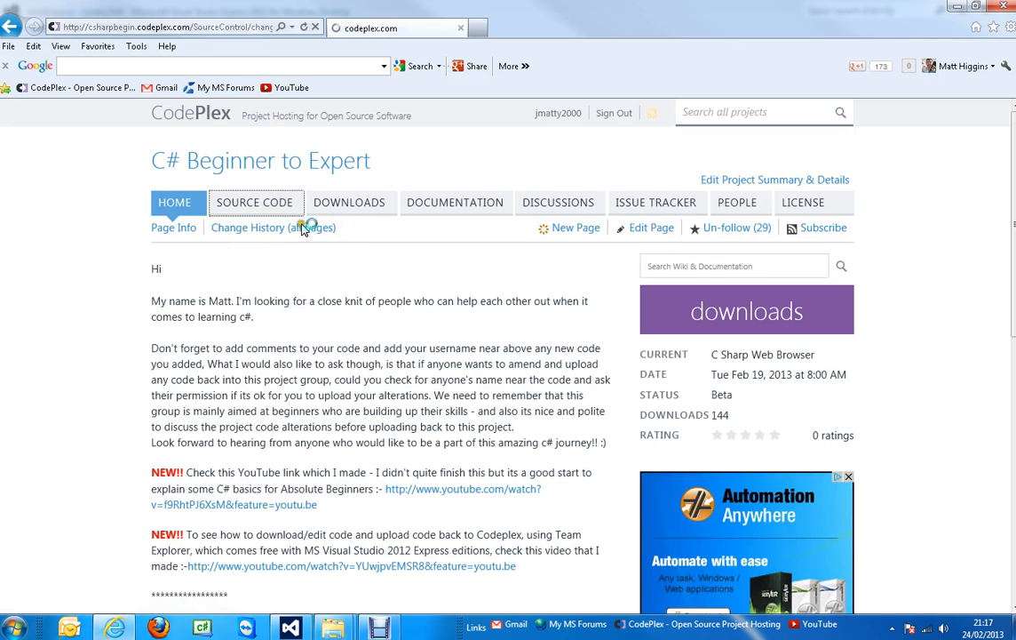
Show the project's source code and its TFS connection details
click(255, 203)
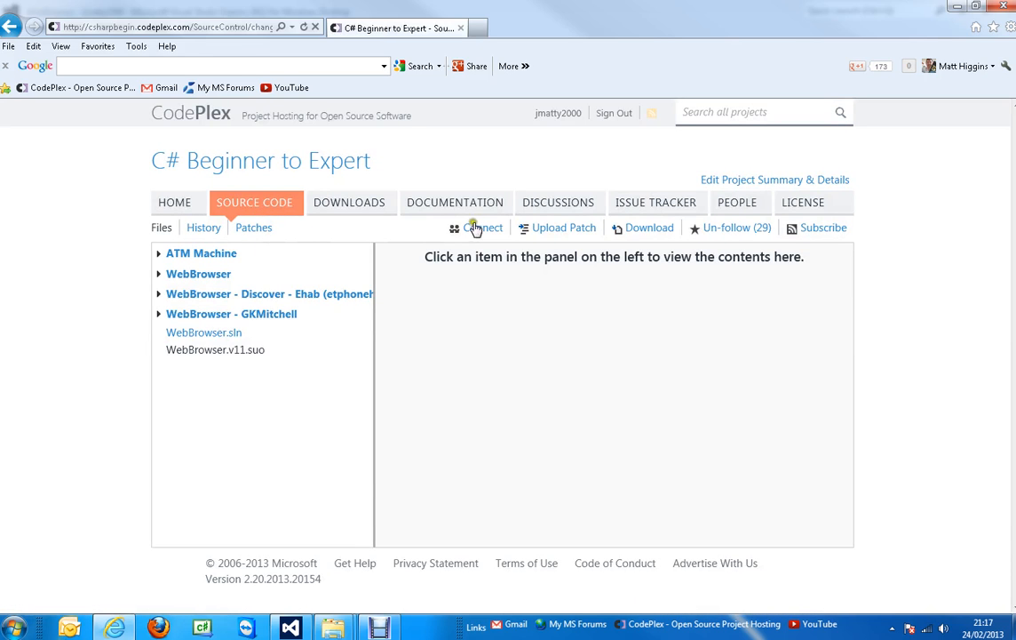
click(474, 228)
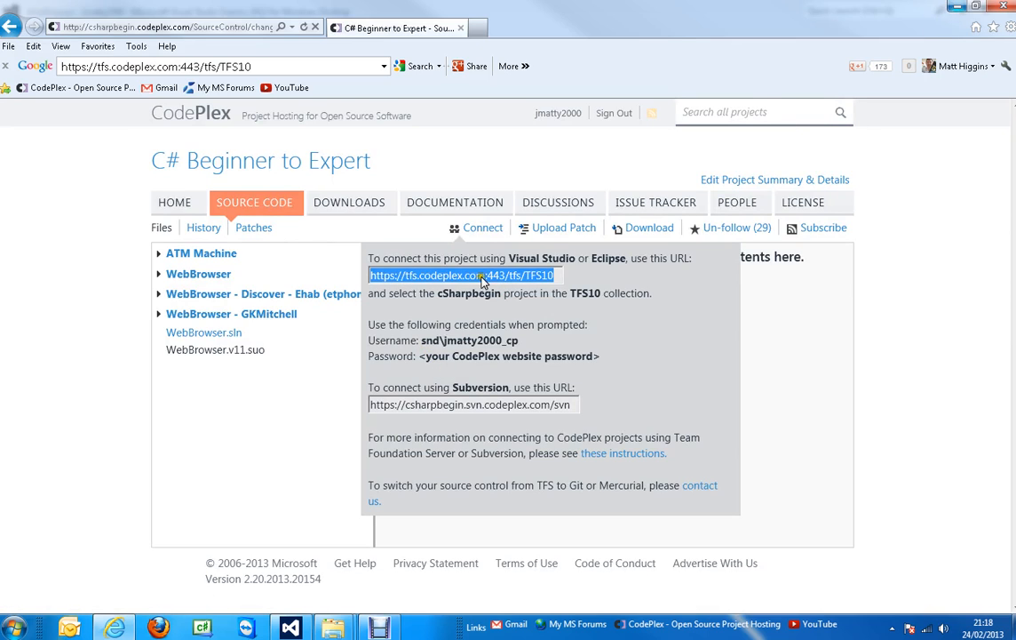
mouse_move(453, 375)
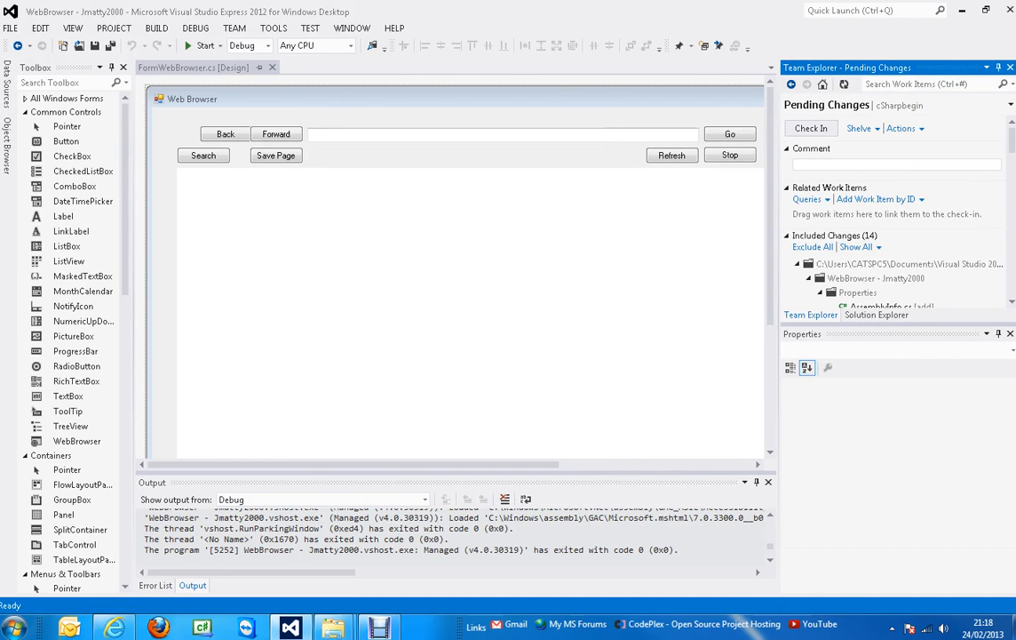
Enter the check-in comment "c# web browser" for the pending changes
text(c)
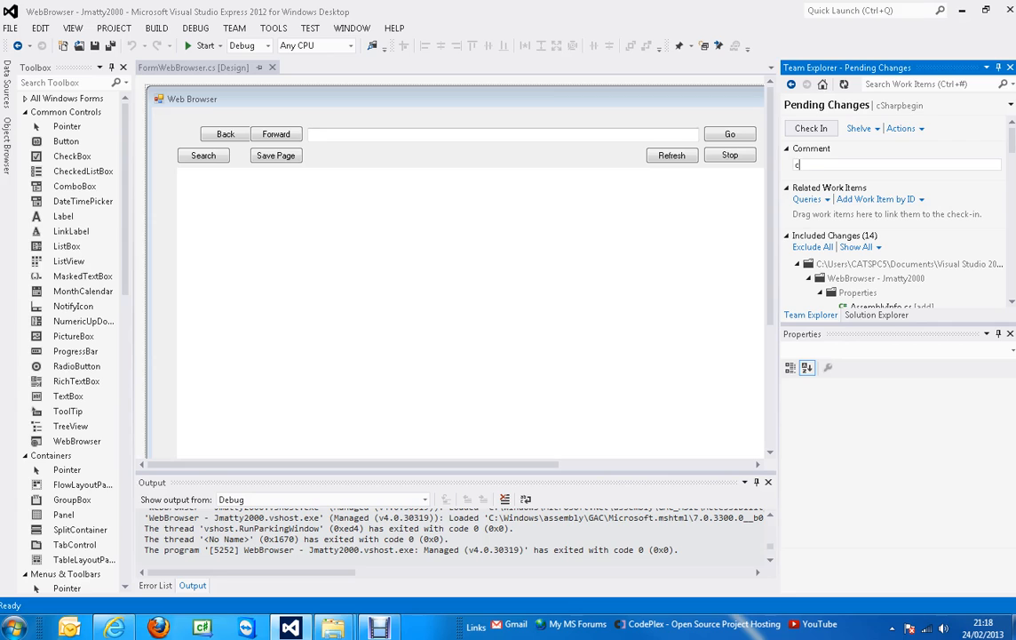
text(# web b)
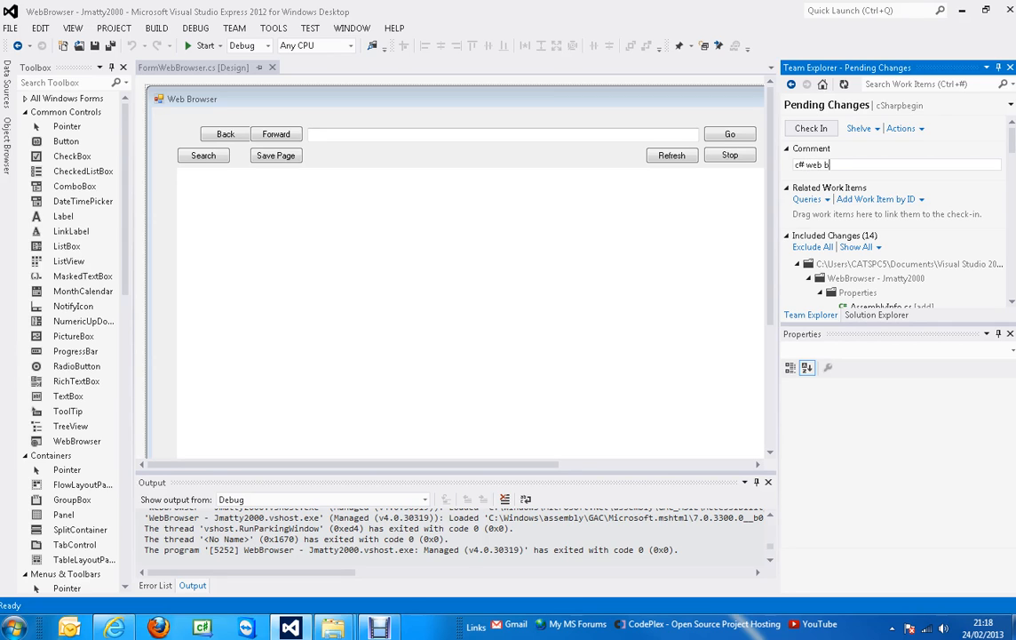
text(rowser)
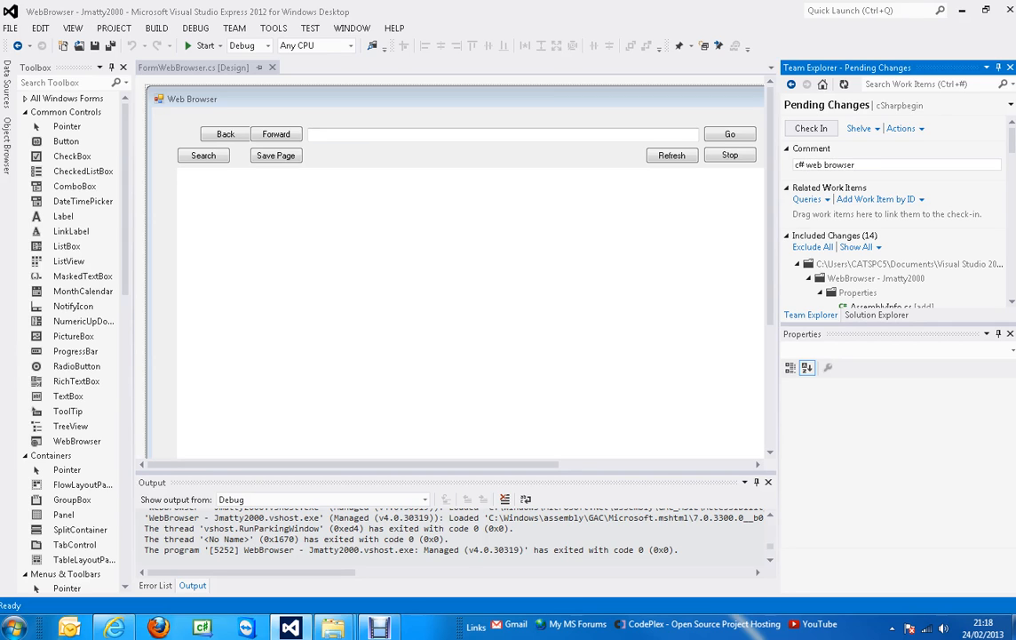
Check in the pending WebBrowser changes and confirm the 14 items
click(811, 128)
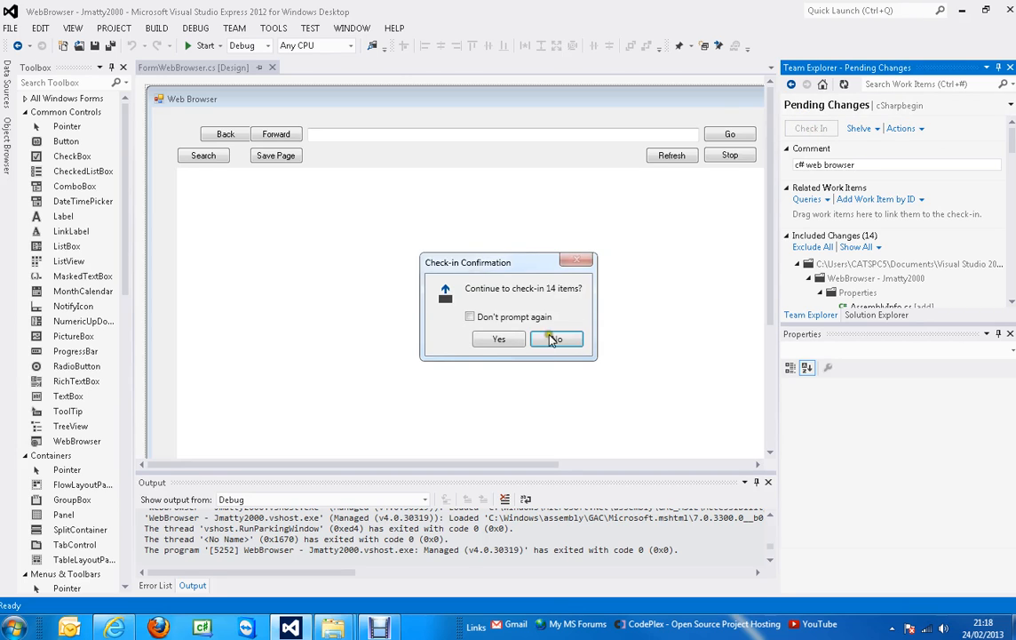
click(497, 338)
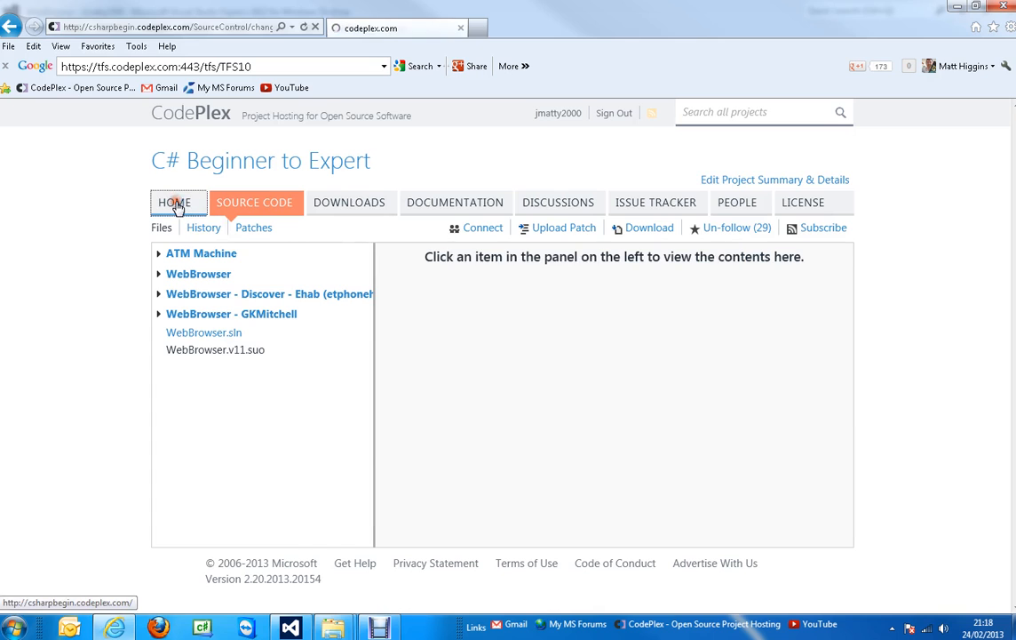
Reload the Source Code list to reveal the new WebBrowser folder
click(175, 202)
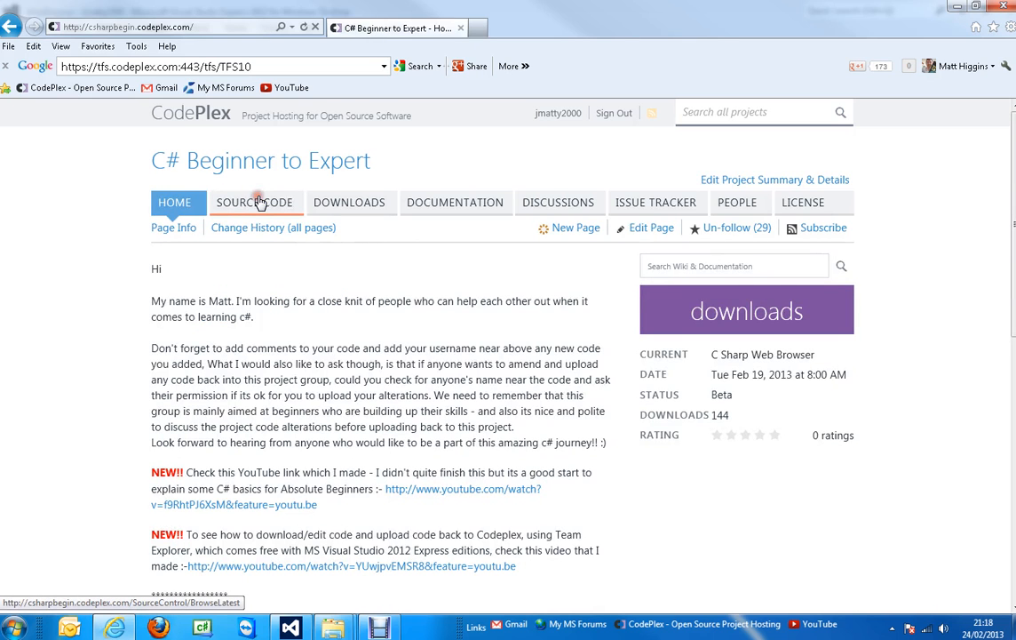
click(256, 203)
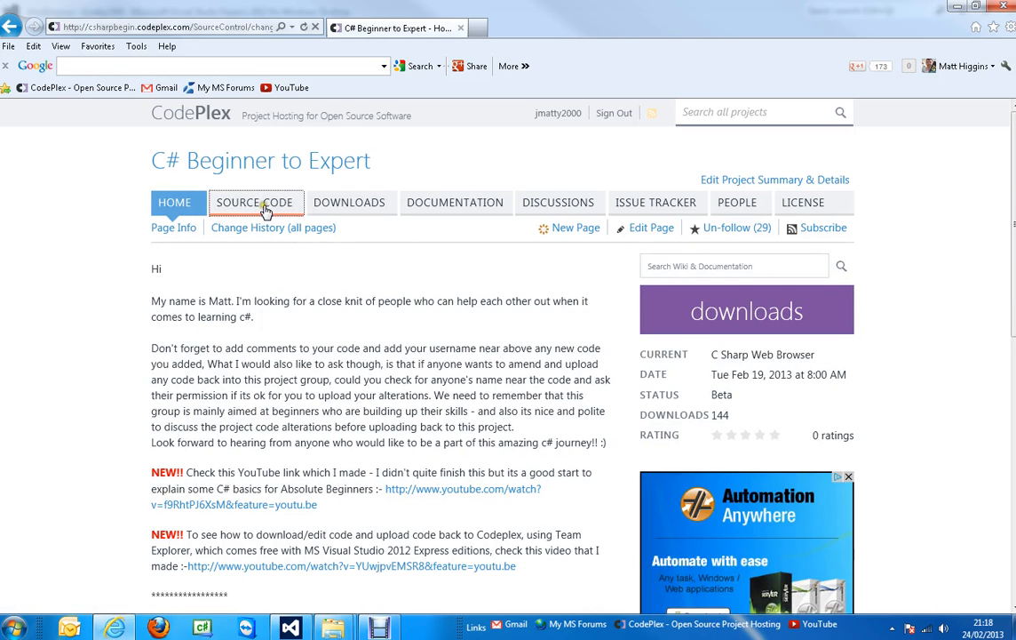
click(255, 202)
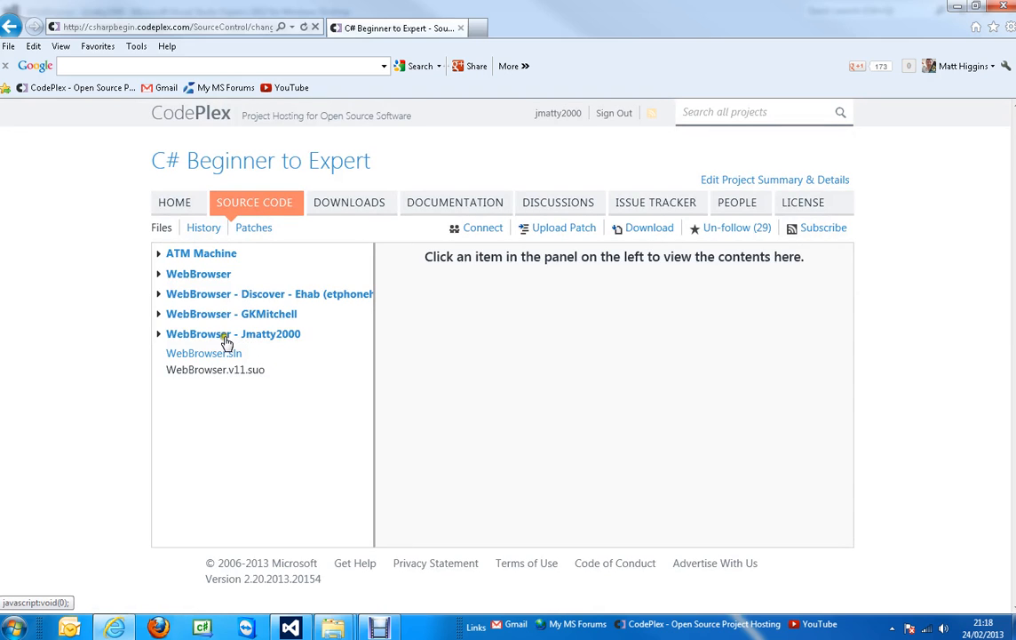
mouse_move(215, 341)
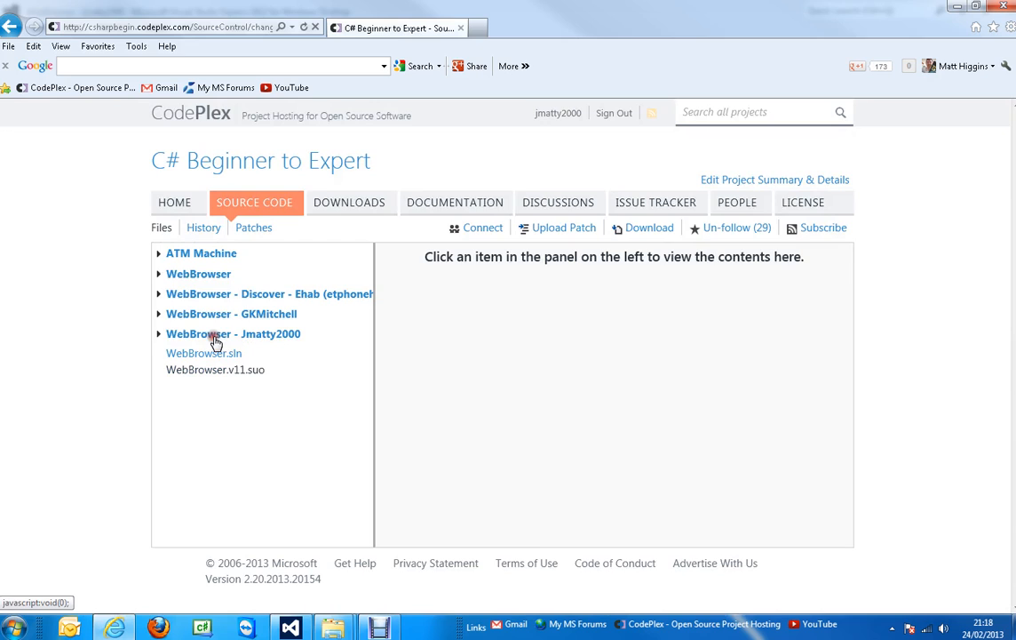